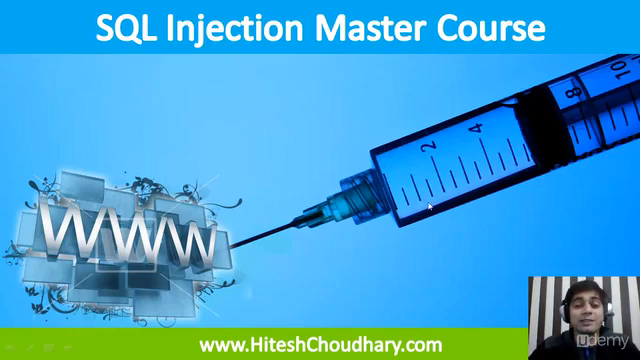
{"action": "mouse_move", "coordinate": [332, 104]}
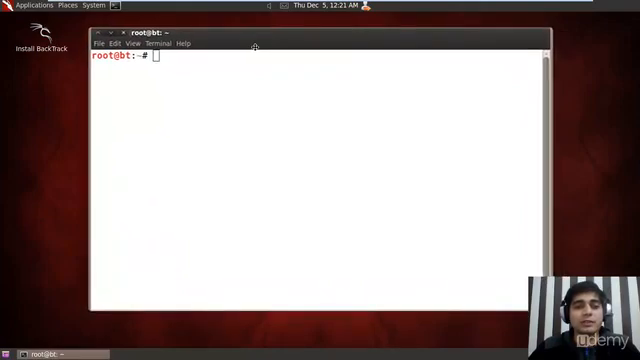
- Maximize the root terminal window to cover the full screen
{"action": "left_click", "coordinate": [130, 44]}
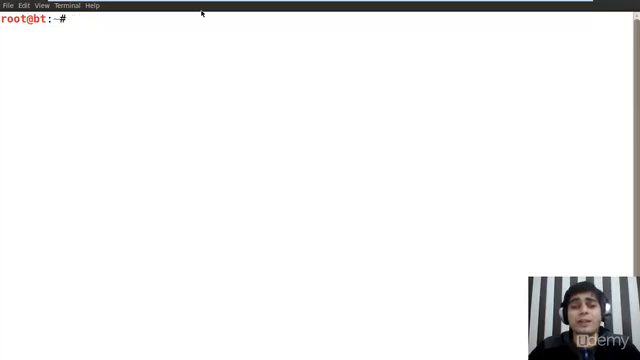
{"action": "left_click", "coordinate": [60, 22]}
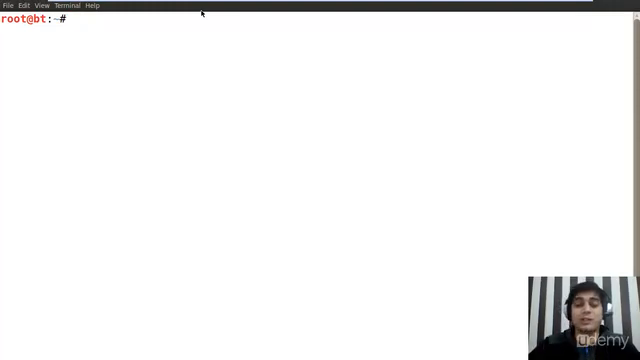
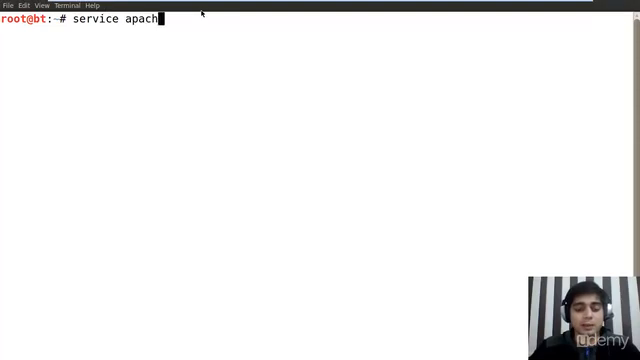
- Start the Apache web server and the MySQL service from the root shell
{"action": "key", "text": "Return"}
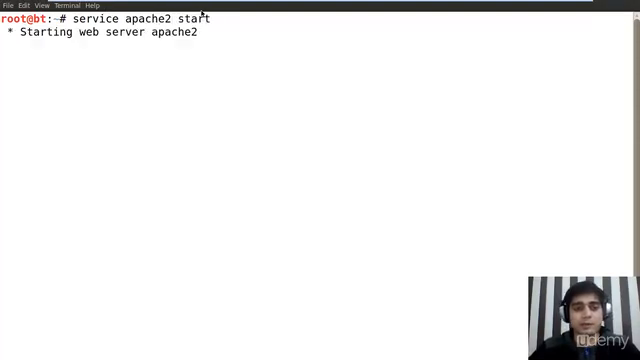
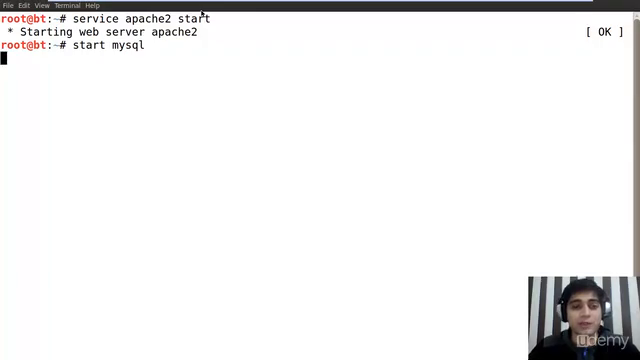
{"action": "key", "text": "Return"}
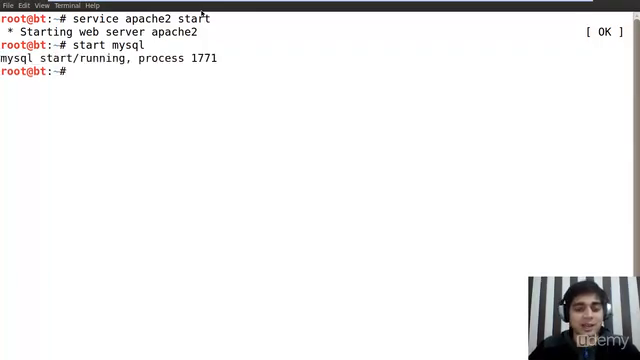
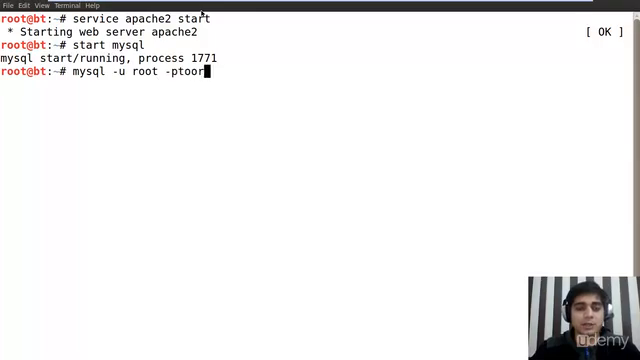
{"action": "key", "text": "Return"}
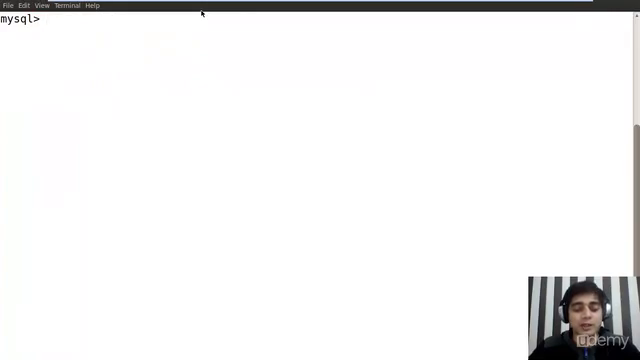
- Switch the MySQL session to the security database with 'use security;'
{"action": "type", "text": "use sec"}
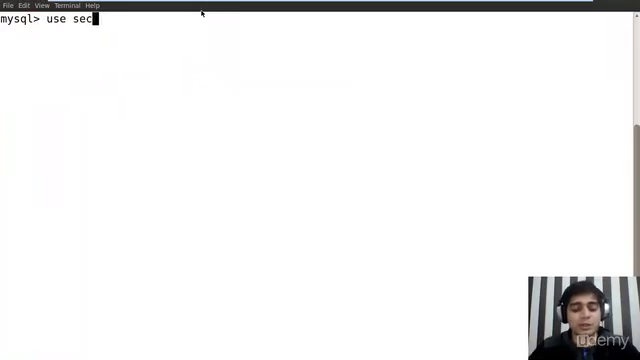
{"action": "type", "text": "ur"}
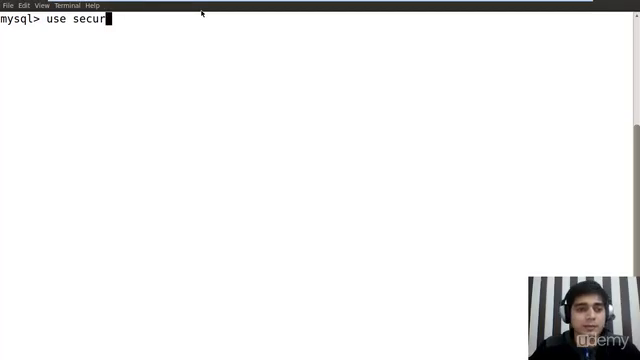
{"action": "type", "text": "ty"}
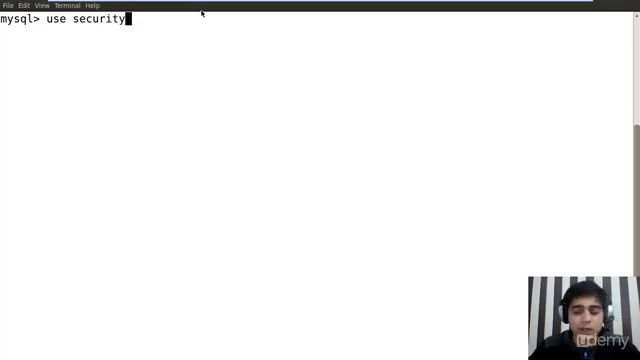
{"action": "key", "text": "Return"}
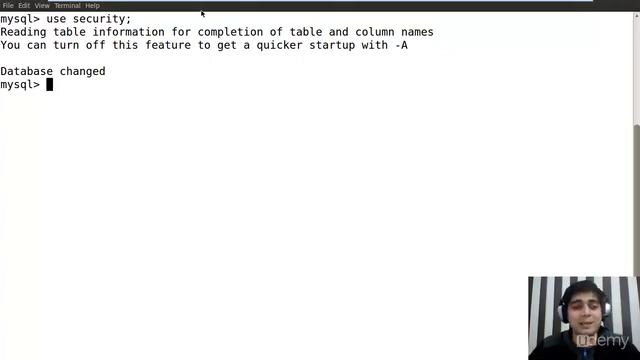
- Run 'select database();' to return security, then begin a wrapped variant of the query
{"action": "type", "text": "sel"}
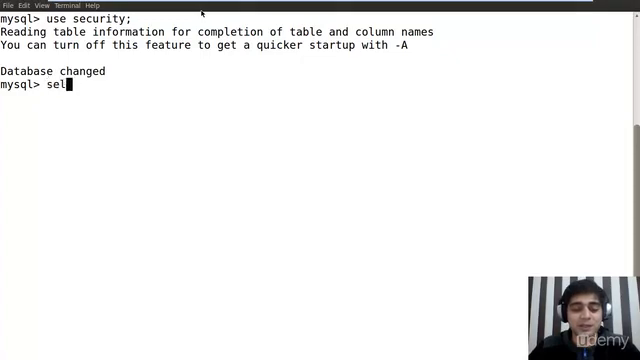
{"action": "type", "text": "ect"}
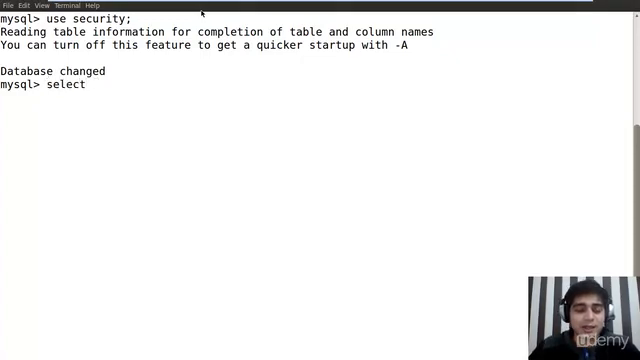
{"action": "type", "text": "dat"}
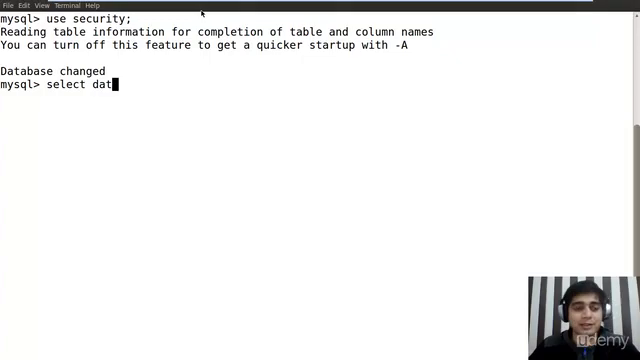
{"action": "type", "text": "abase"}
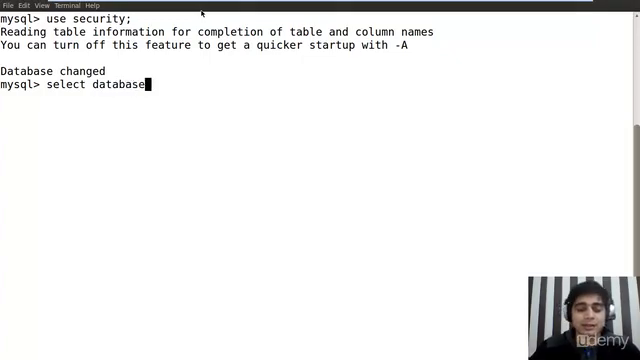
{"action": "type", "text": "();"}
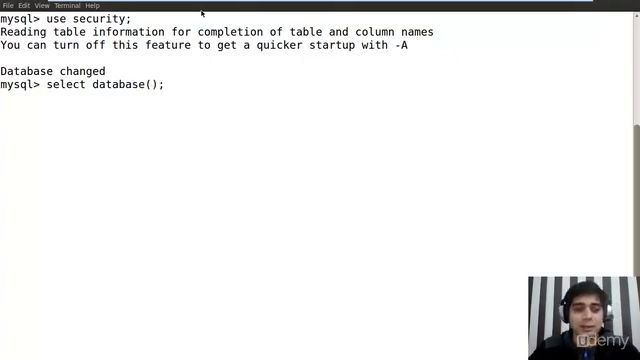
{"action": "key", "text": "Return"}
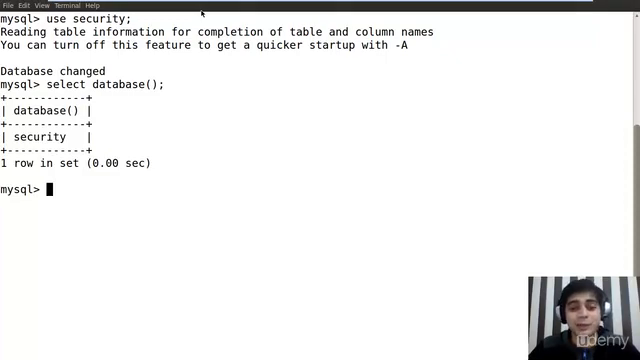
{"action": "type", "text": "select database();"}
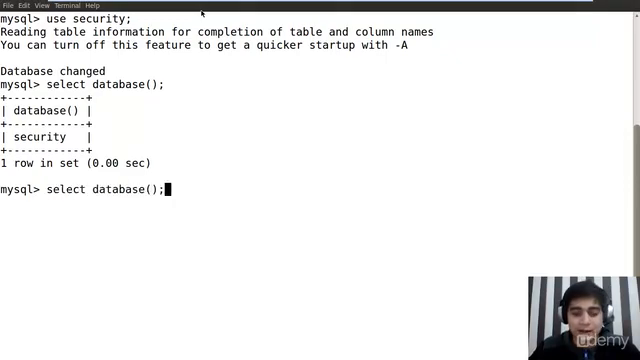
{"action": "type", "text": ")"}
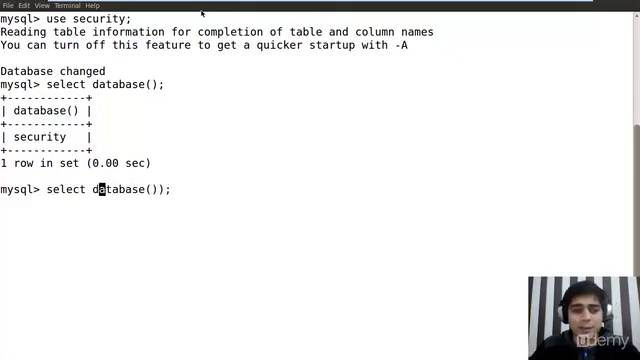
- Run 'select length(database());' to return 8, the database name's character count
{"action": "type", "text": "("}
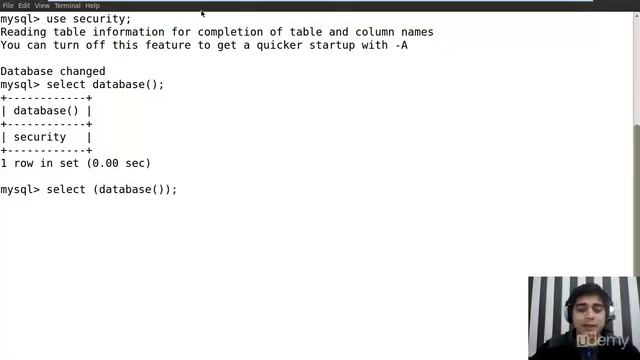
{"action": "type", "text": "len"}
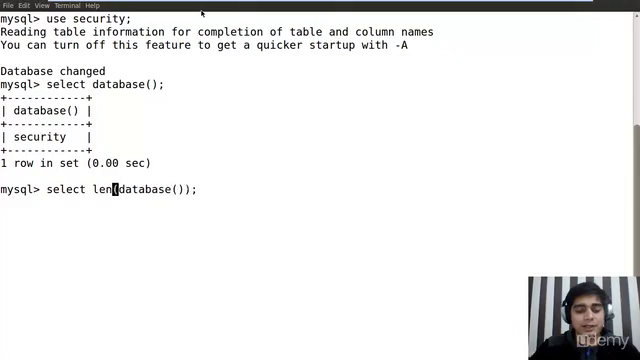
{"action": "type", "text": "gth"}
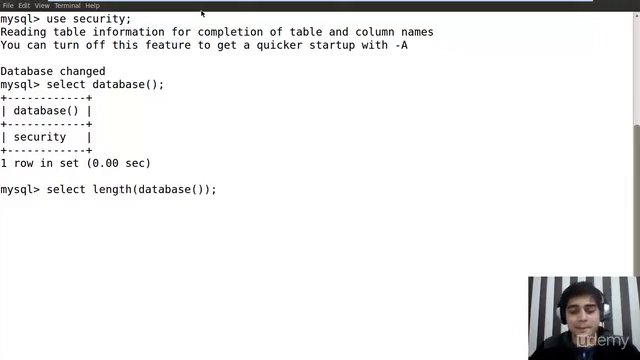
{"action": "key", "text": "Return"}
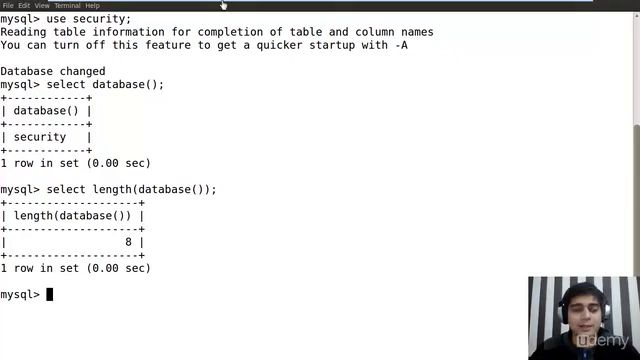
{"action": "double_click", "coordinate": [40, 136]}
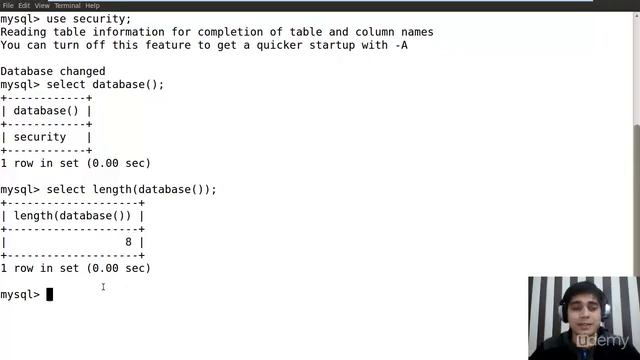
- Run 'select substr(length(database()),1,1);' to return 8
{"action": "type", "text": "select length(database());"}
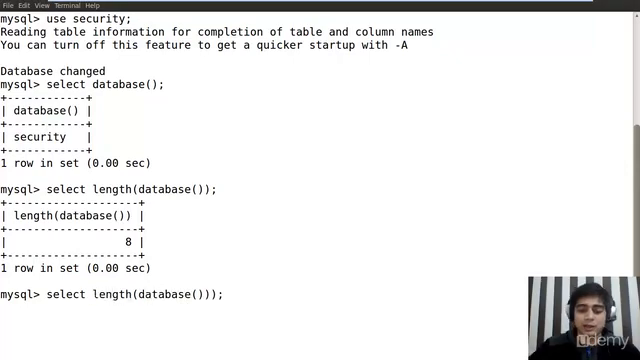
{"action": "type", "text": "("}
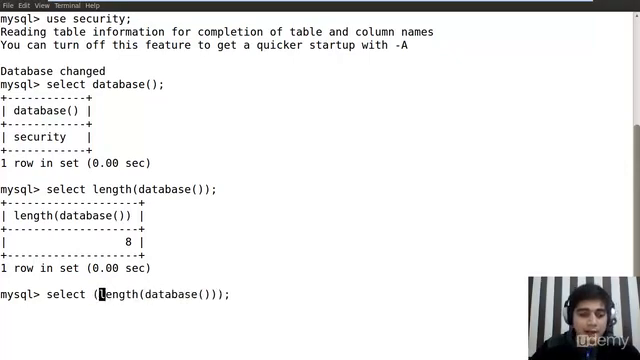
{"action": "type", "text": "sub"}
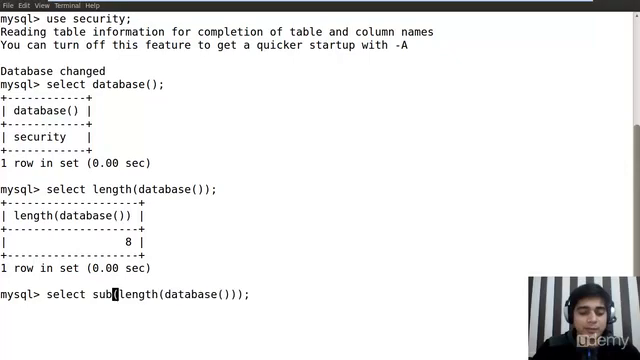
{"action": "type", "text": "tri"}
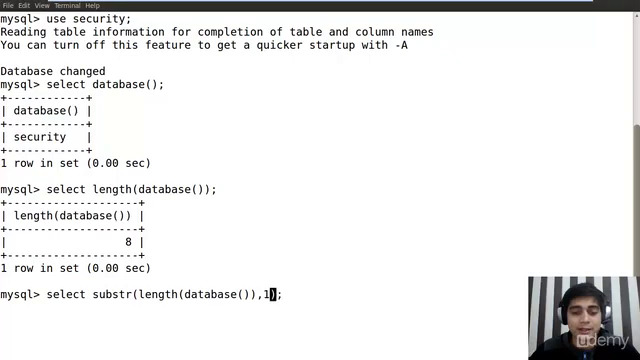
{"action": "type", "text": "1"}
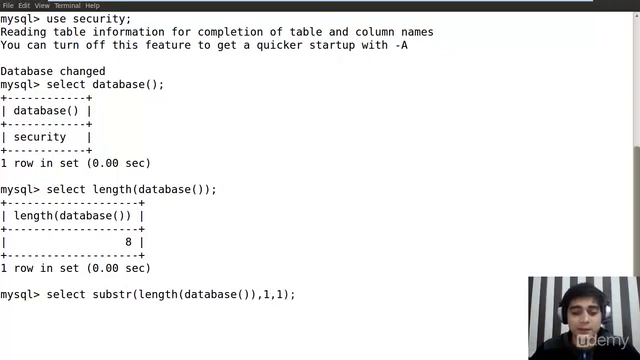
{"action": "key", "text": "Return"}
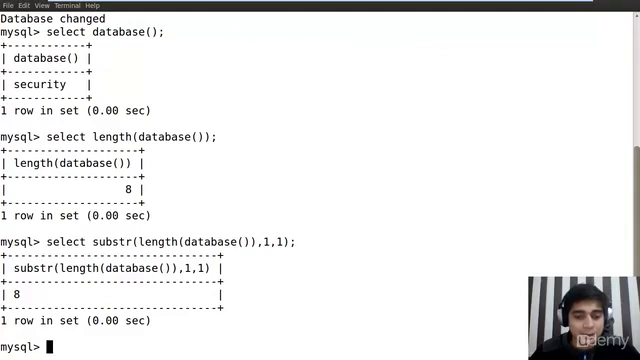
{"action": "type", "text": "select substr(length(database()),1,1);"}
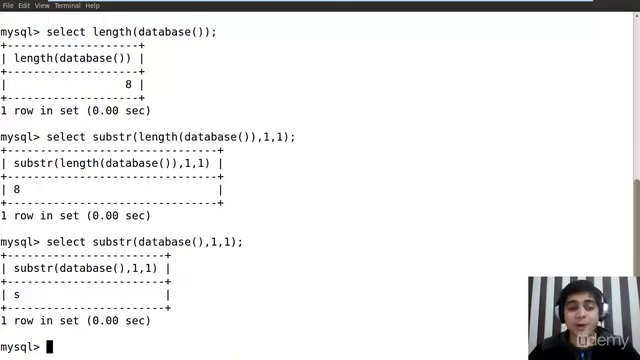
- Run 'select substr(database(),1,1);' returning s, the database name's first letter
{"action": "double_click", "coordinate": [76, 242]}
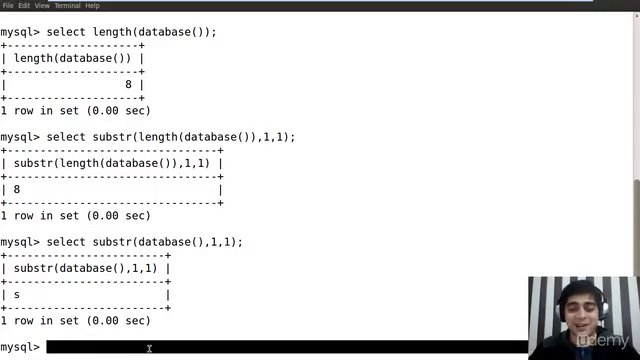
- Wrap the substr call in ascii() so ascii(substr(database(),1,1)) returns 115
{"action": "type", "text": "select substr(database(),1,1);"}
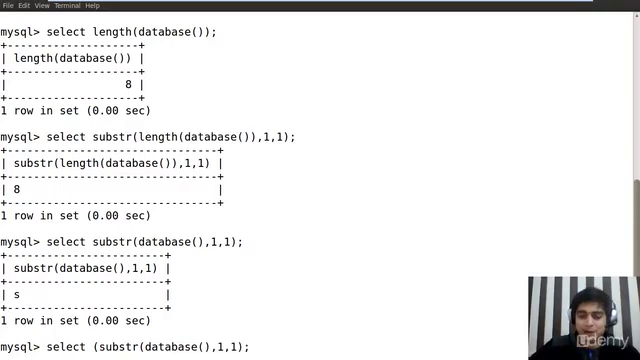
{"action": "type", "text": ");"}
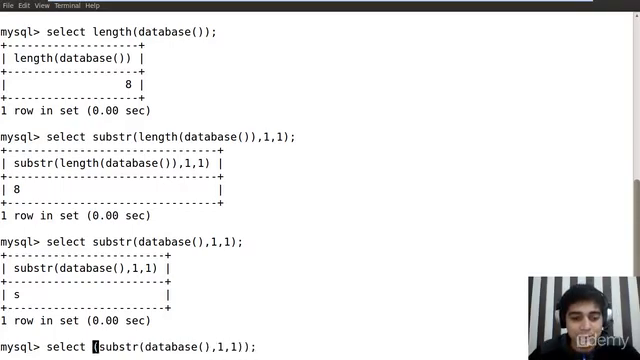
{"action": "type", "text": "ascii"}
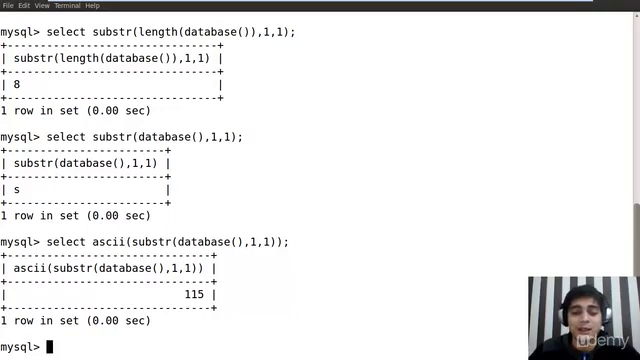
- Compare ascii(substr(database(),1,1)) = 115, returning 1 for a true match
{"action": "type", "text": "select ascii(substr(database(),1,1));"}
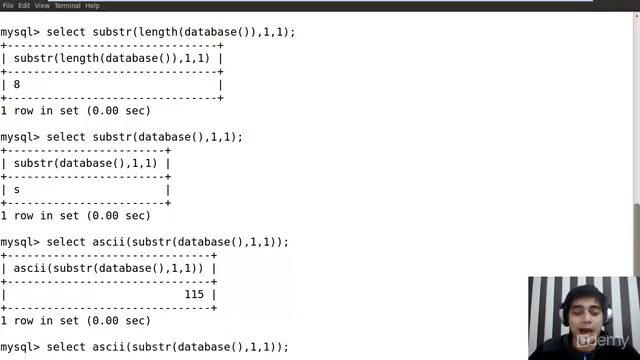
{"action": "type", "text": ";"}
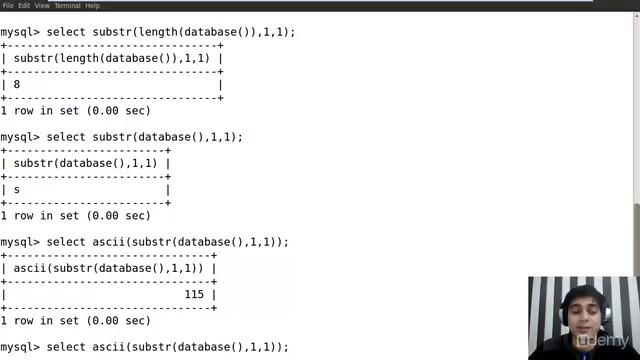
{"action": "type", "text": ";"}
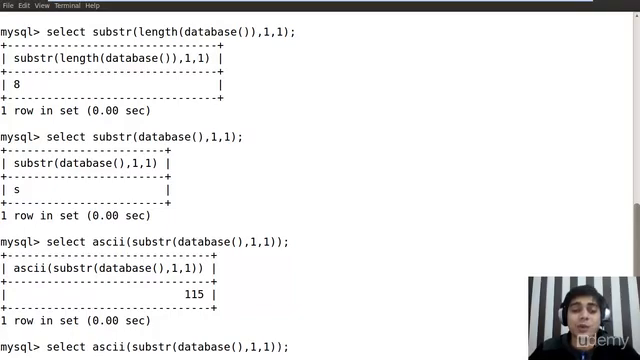
{"action": "type", "text": ";"}
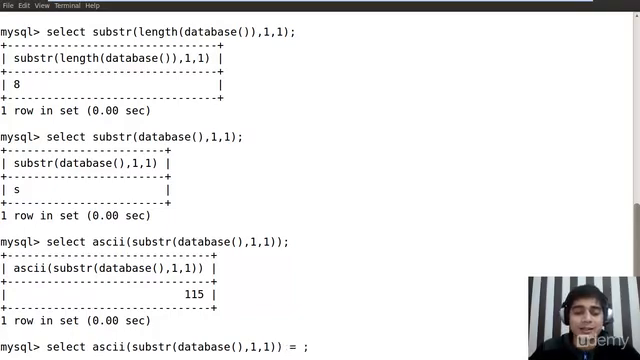
{"action": "type", "text": "11"}
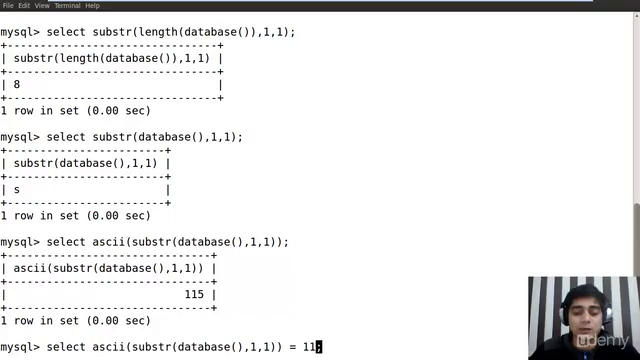
{"action": "key", "text": "Return"}
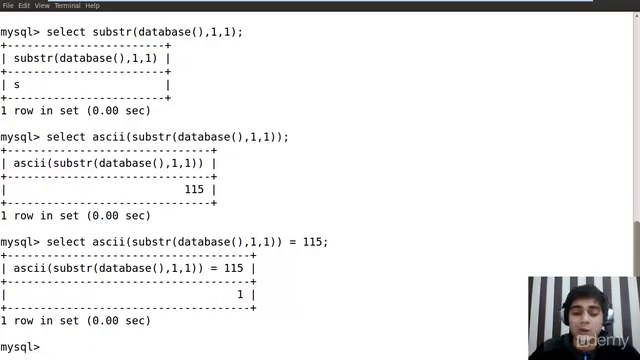
- Compare the first letter's ASCII value with = 110 and < 110, each returning 0
{"action": "type", "text": "select ascii(substr(database(),1,1)) = 115;"}
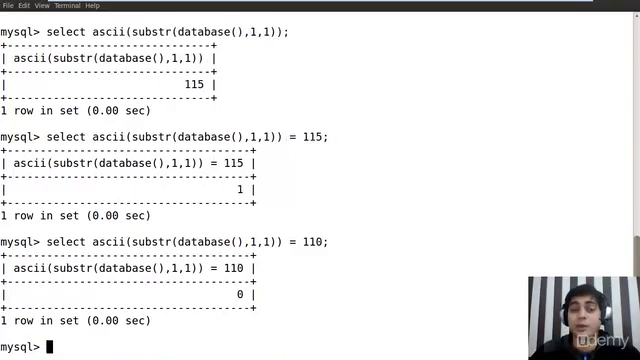
{"action": "type", "text": "select ascii(substr(database(),1,1)) = 110;"}
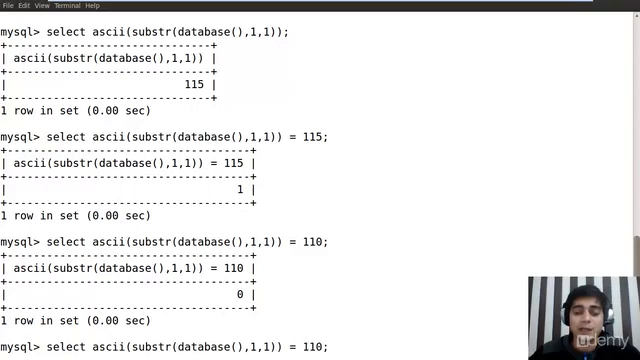
{"action": "key", "text": "BackSpace"}
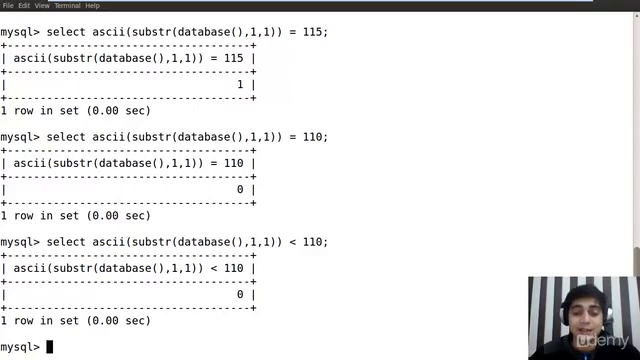
{"action": "type", "text": "select ascii(substr(database(),1,1)) < 110;"}
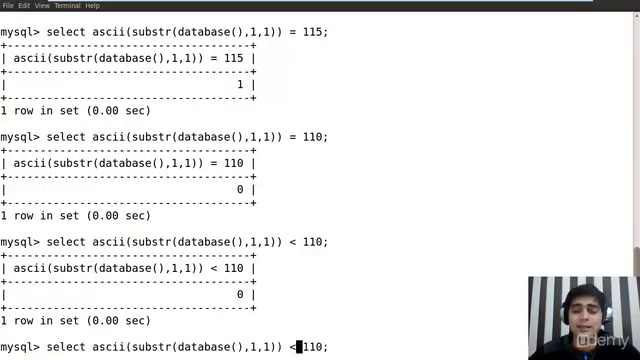